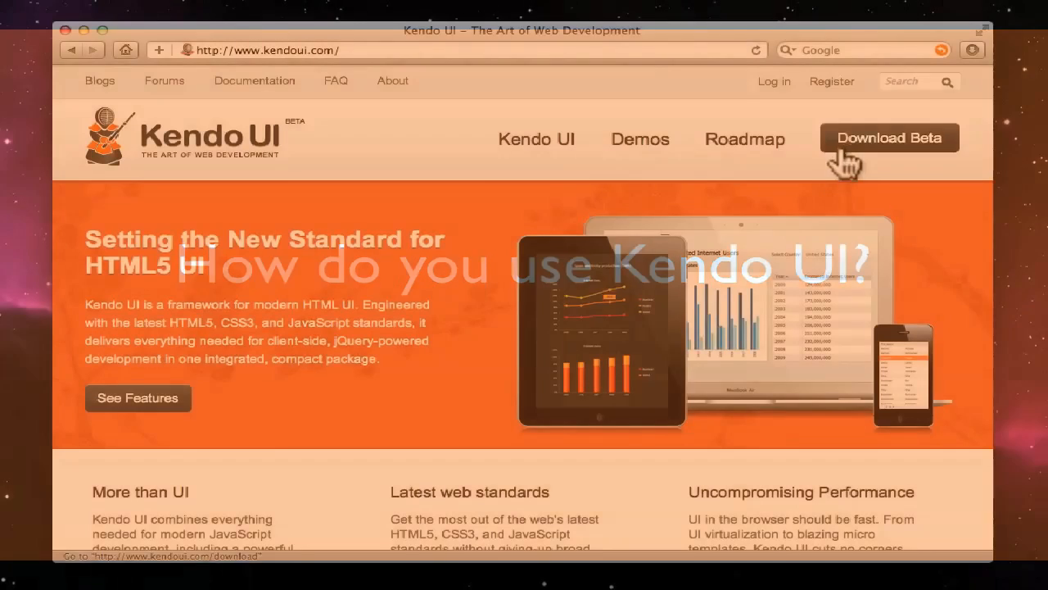
Download the Kendo UI Beta package from the site's download page
left_click(890, 138)
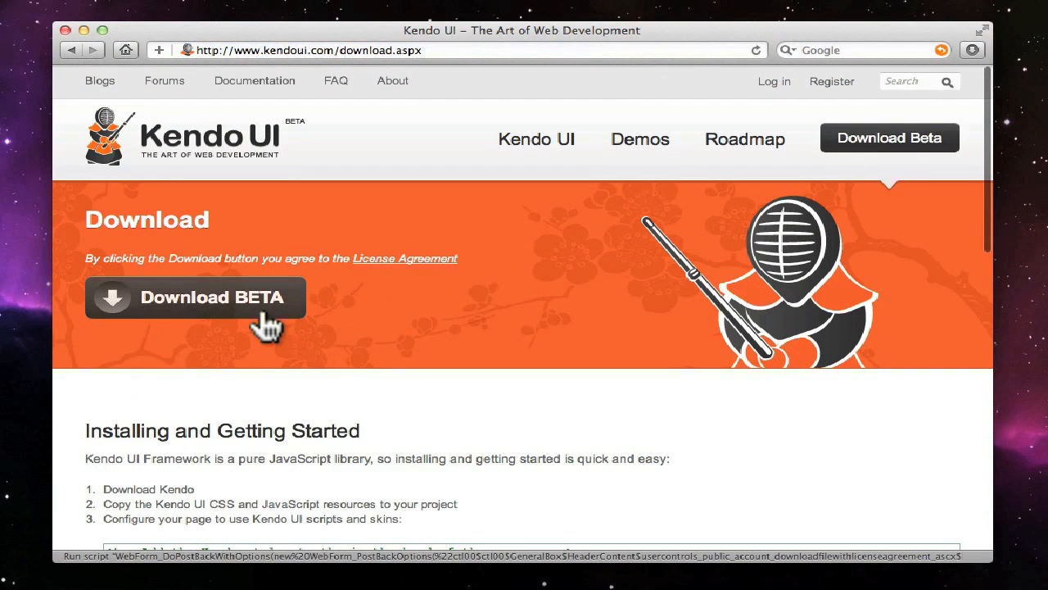
left_click(194, 298)
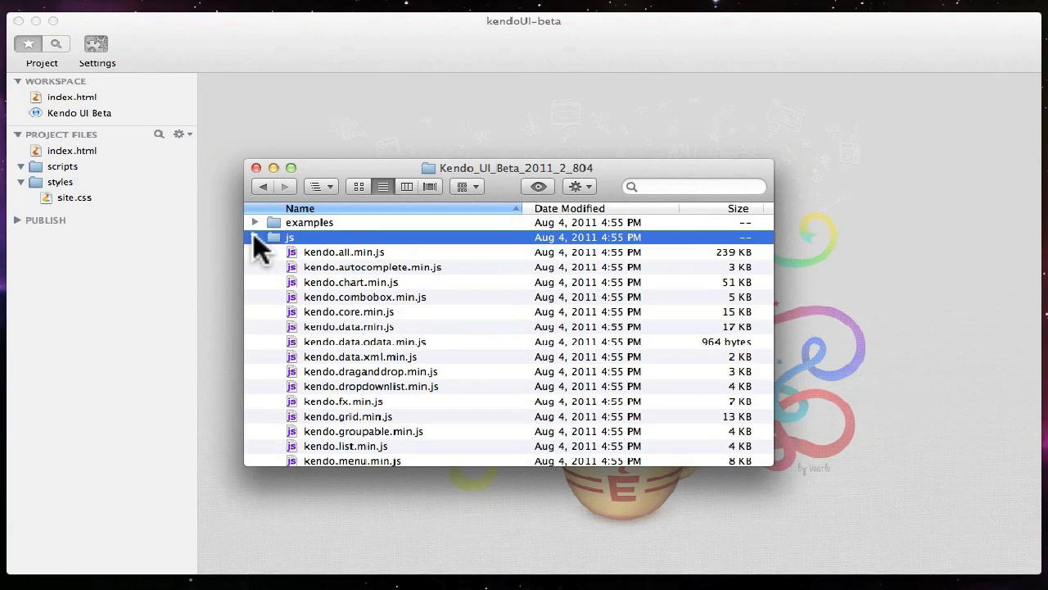
Copy kendo.all.min.js and the Kendo CSS files into the project's scripts and styles folders
left_click(344, 253)
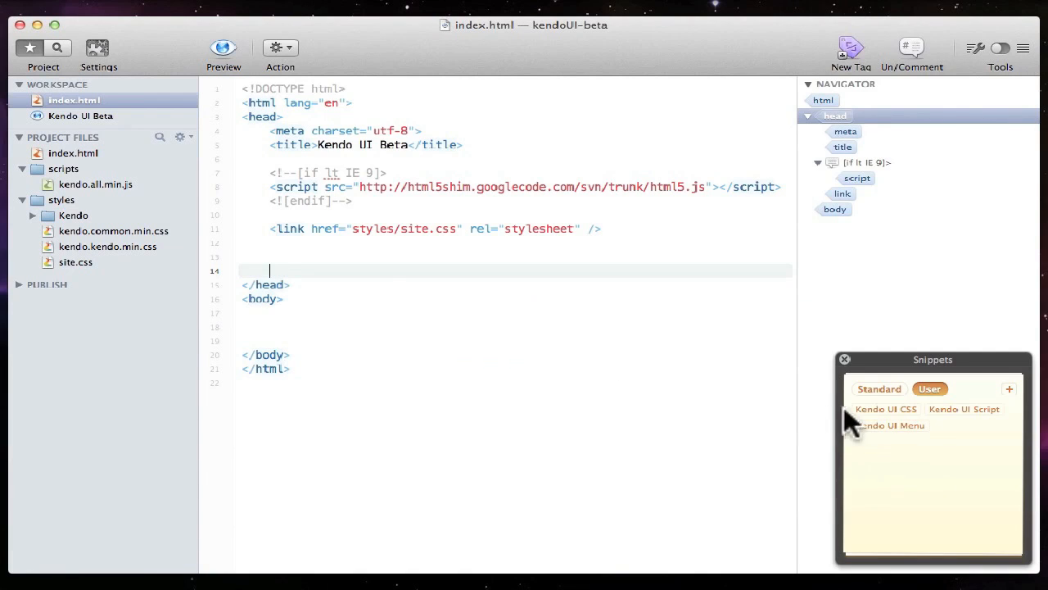
Insert the Kendo UI CSS and Kendo UI Script snippets into index.html's head and body
left_click(885, 410)
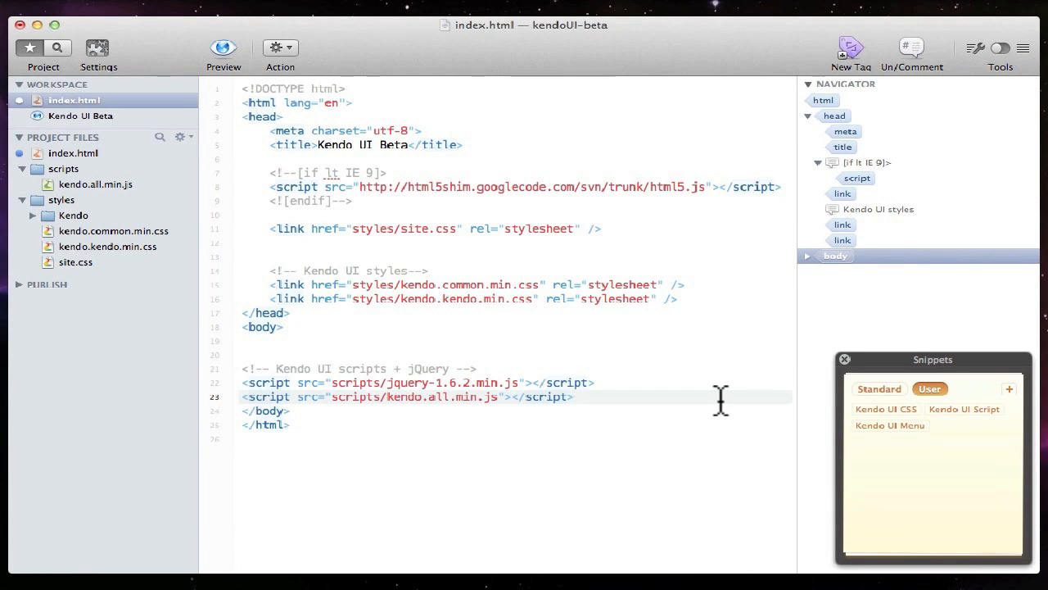
left_click(888, 426)
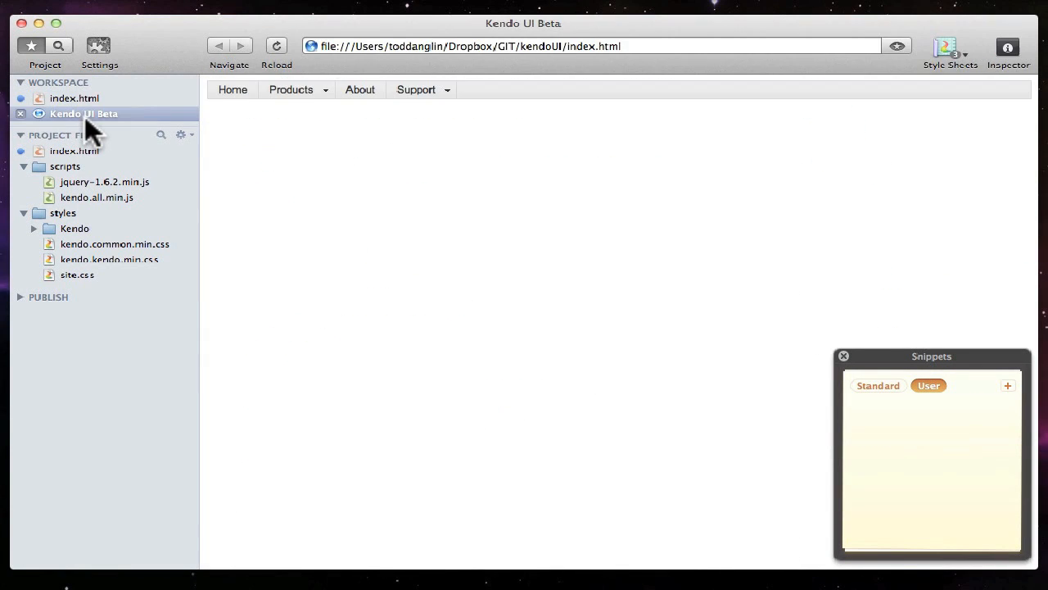
Preview the rendered Kendo UI Beta page and try its menu bar
left_click(416, 88)
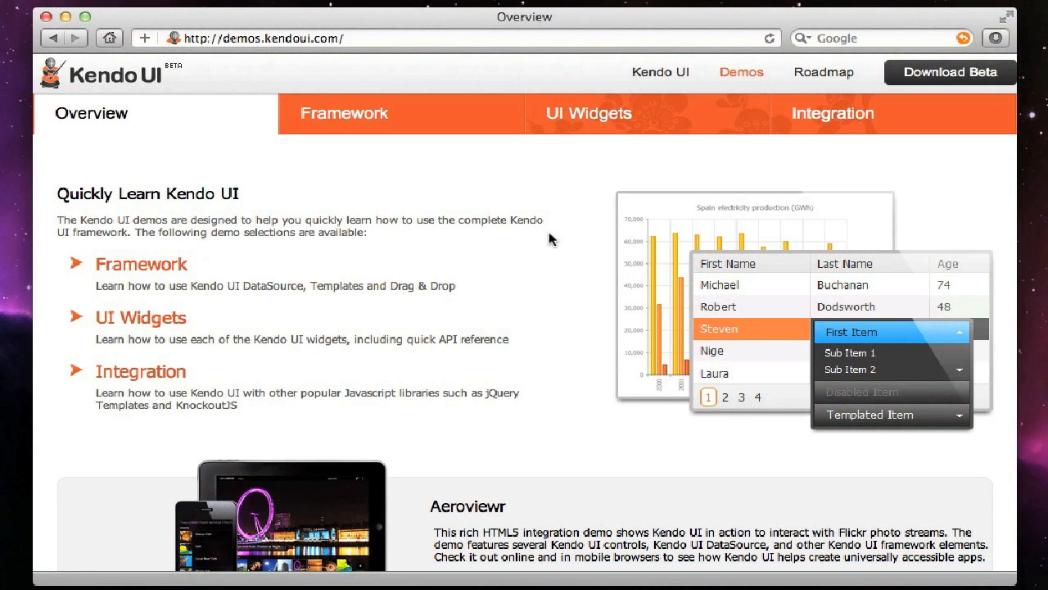
Show the AutoComplete, Chart and TabStrip demos, switching TabStrip to the Blue Opal theme
left_click(587, 113)
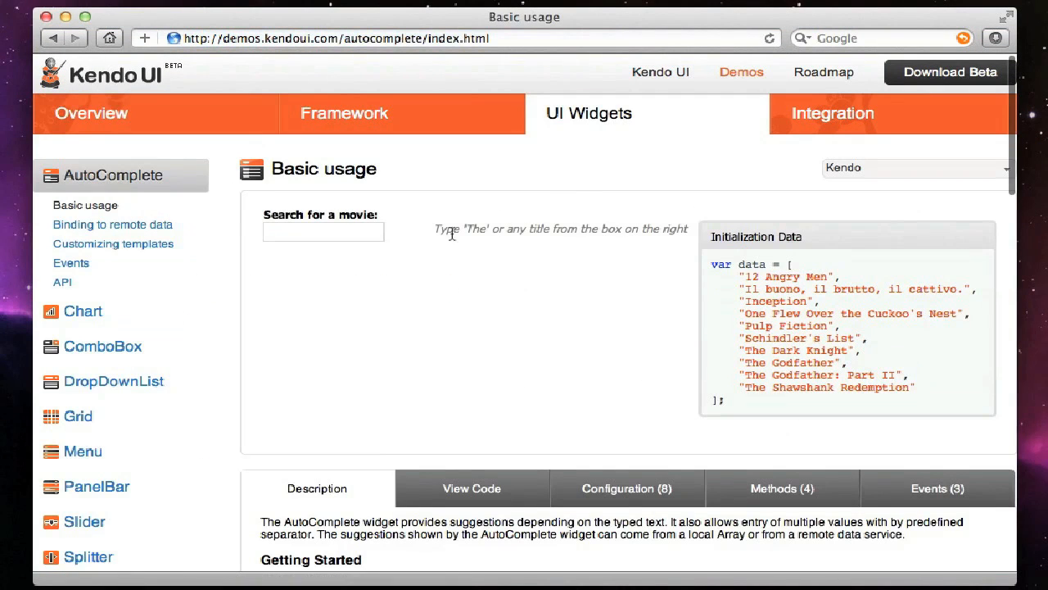
left_click(82, 312)
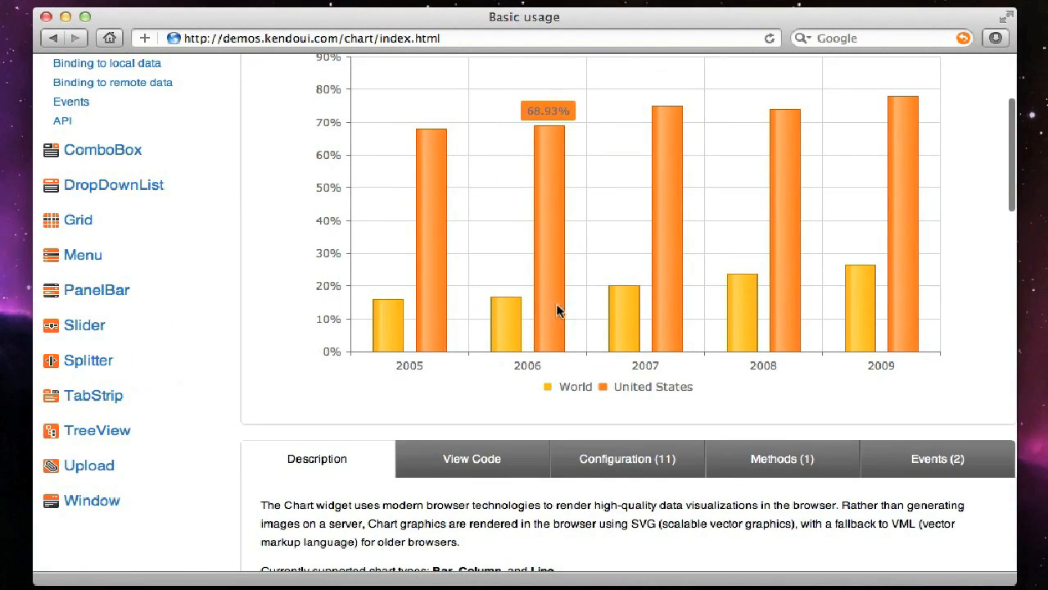
left_click(79, 220)
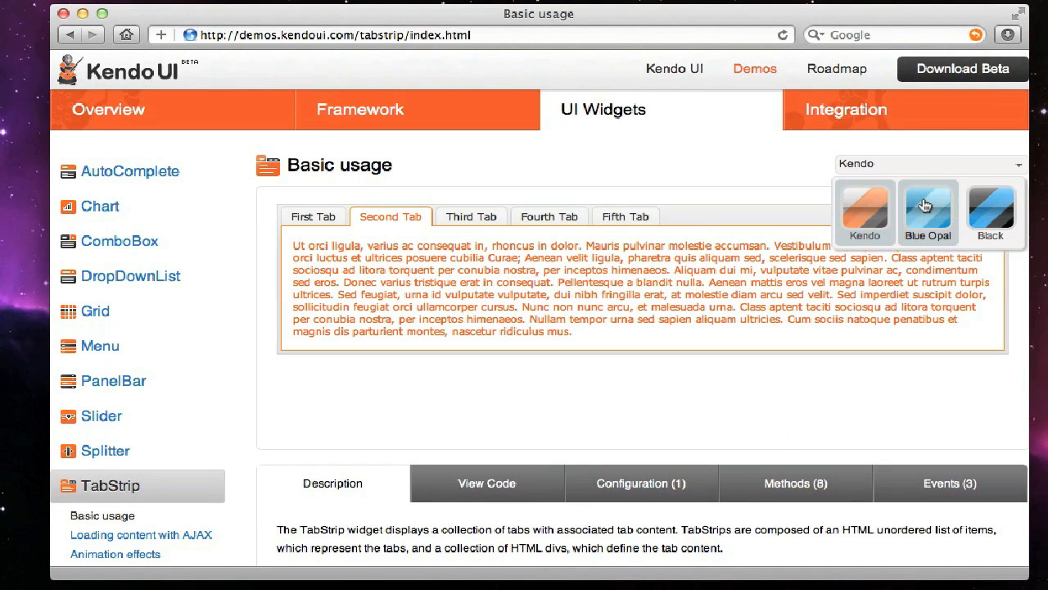
left_click(927, 213)
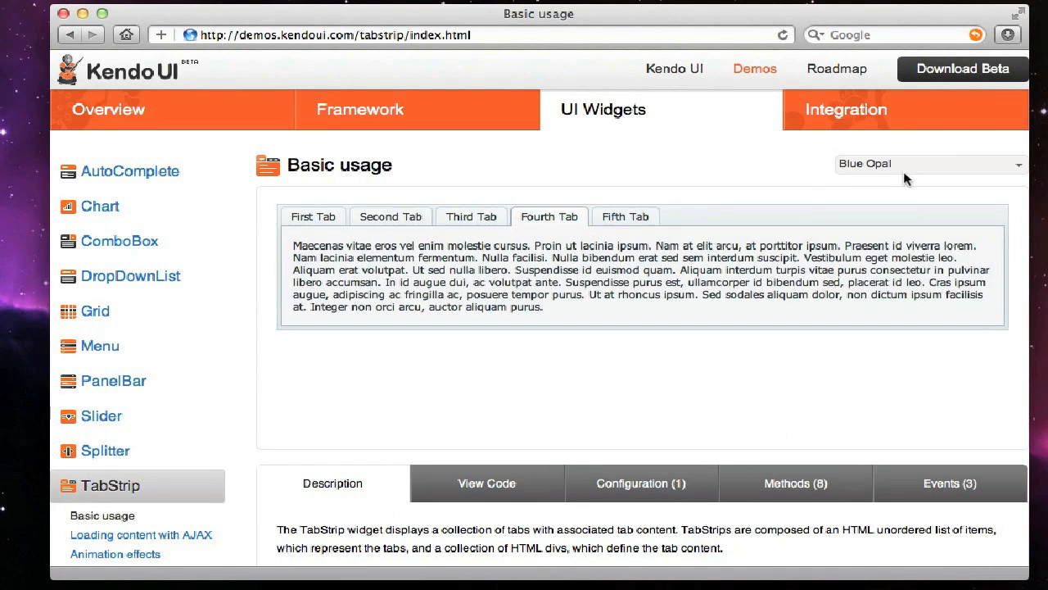
Show the Drag & Drop framework demo by dropping the circle onto the target area
left_click(930, 163)
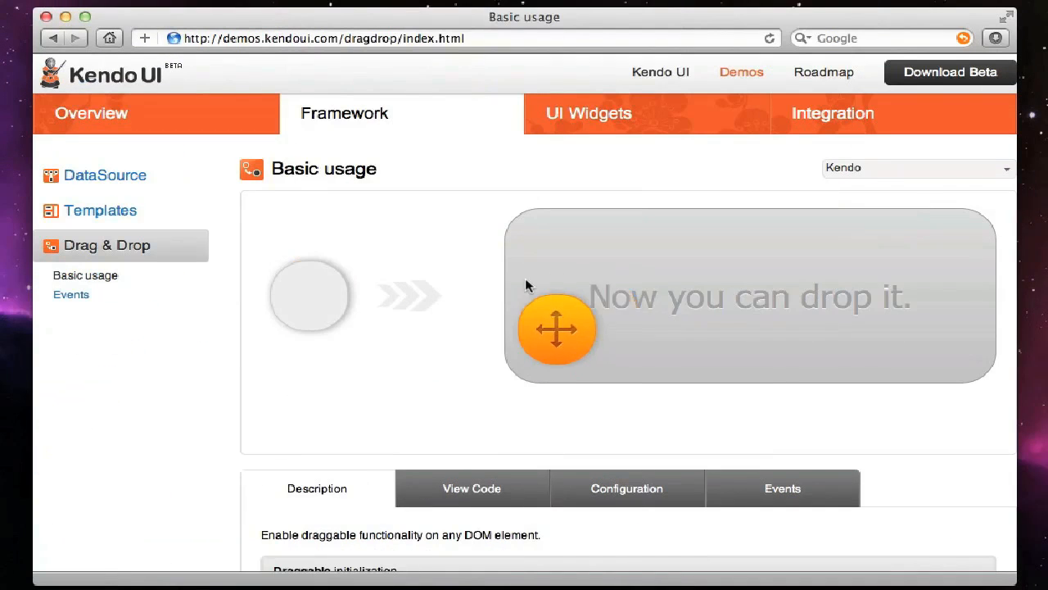
left_click_drag(557, 329, 310, 295)
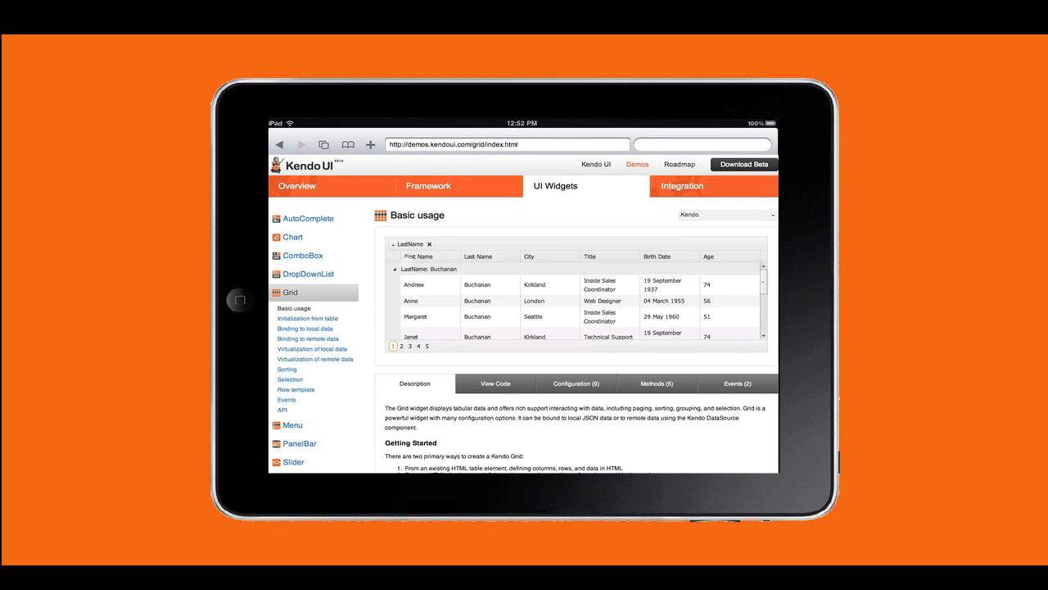
On the iPad, show the Drag & Drop demo by dragging the square onto the drop target
left_click(427, 187)
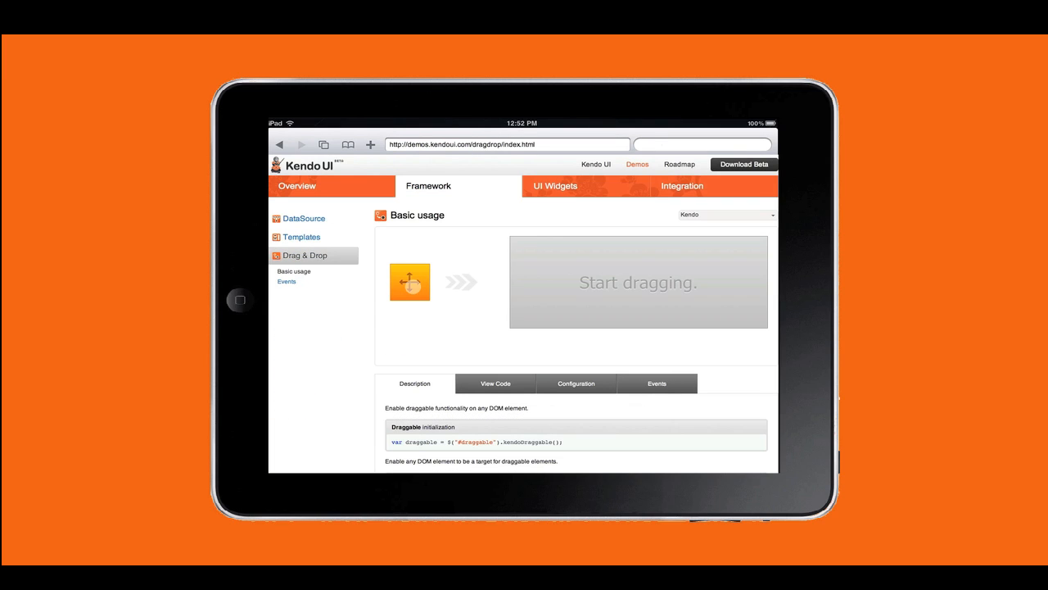
left_click_drag(410, 282, 566, 282)
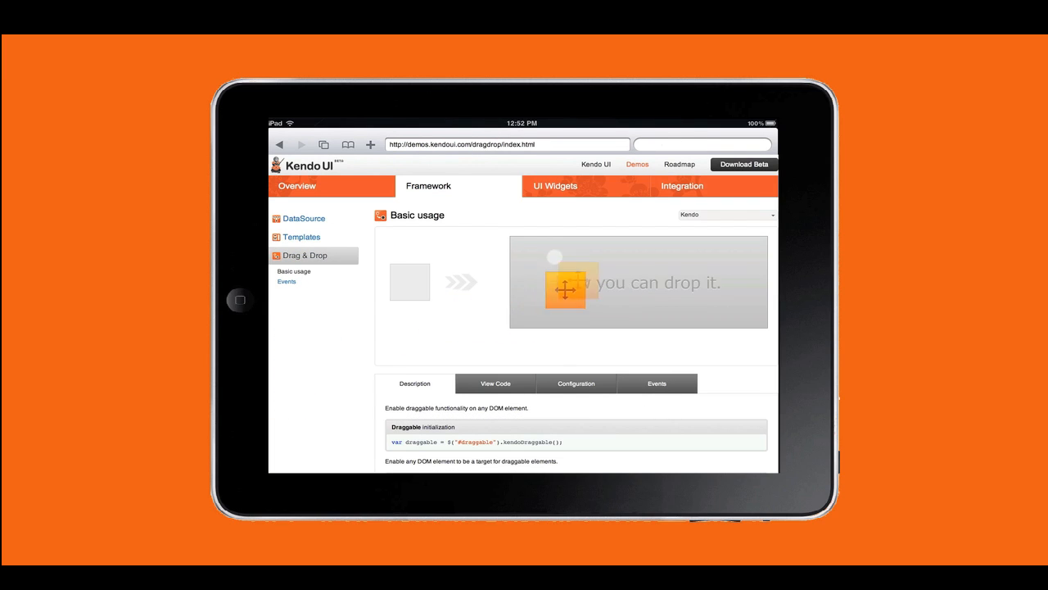